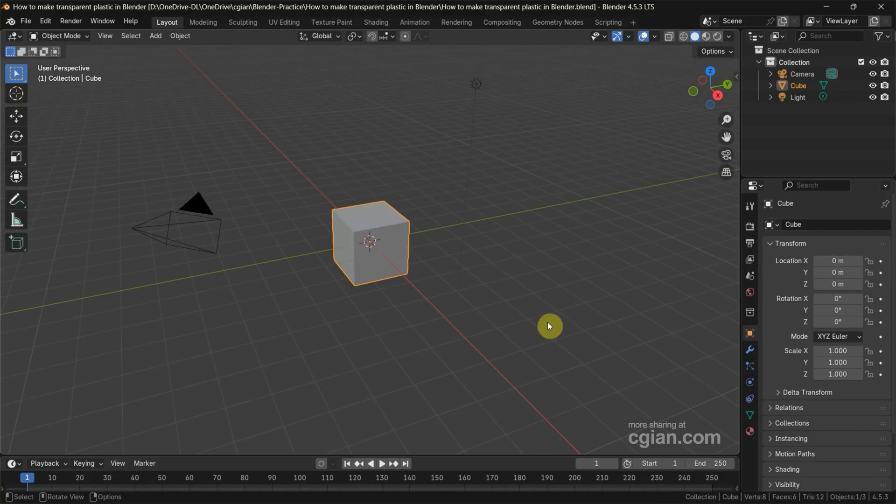
- Delete the default Cube and add a Suzanne Monkey mesh at the origin
left_click(372, 274)
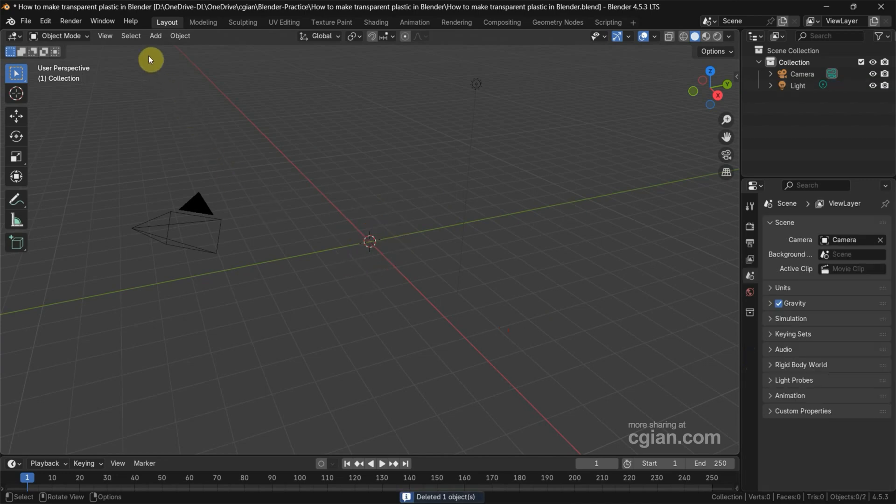
left_click(155, 36)
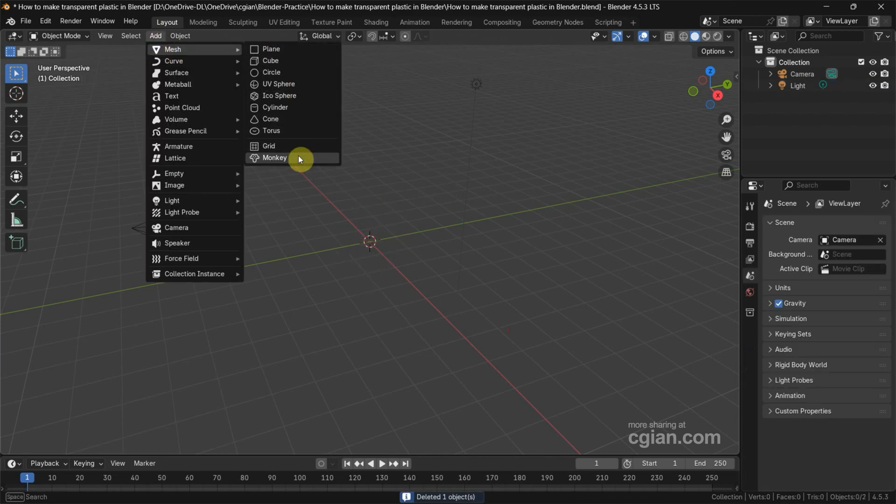
left_click(274, 158)
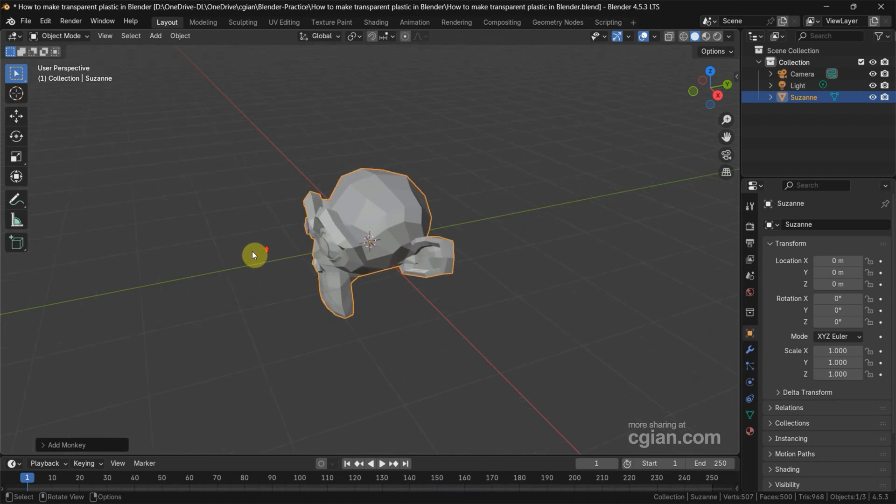
left_click_drag(254, 255, 380, 294)
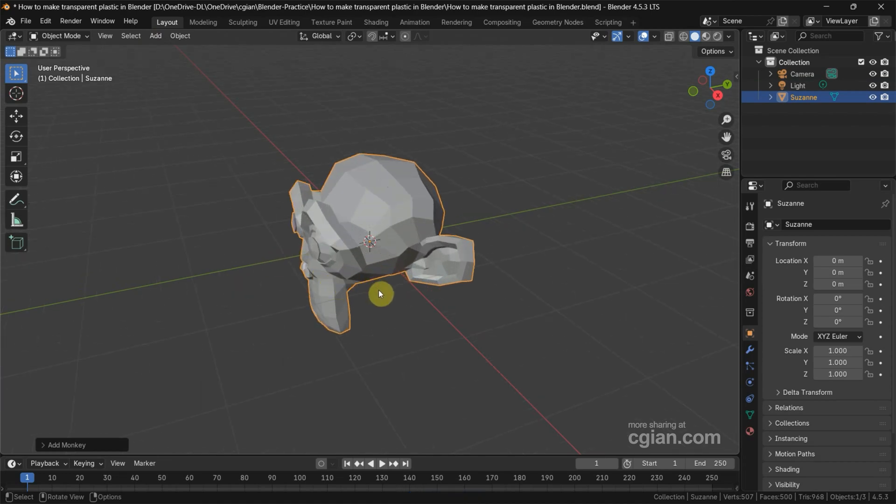
mouse_move(75, 441)
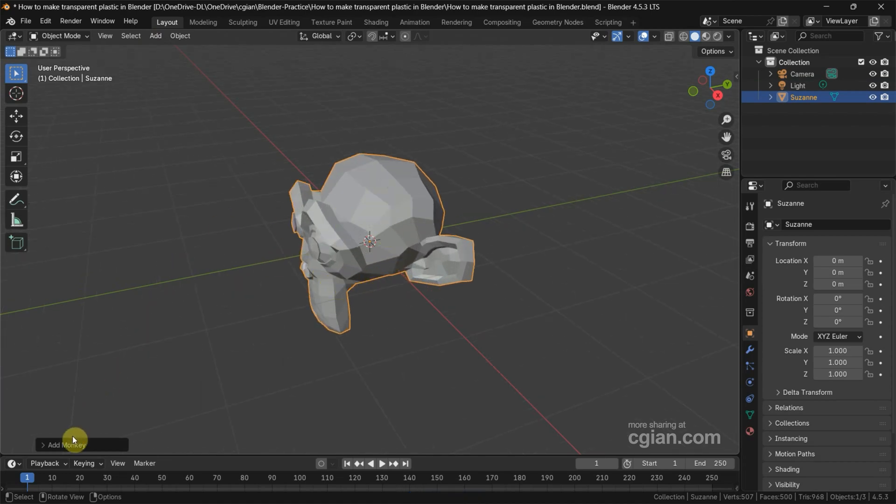
- Set the monkey's Location Z to 0.55 m, Rotation X to -35° and Rotation Z to 90°
left_click(65, 445)
type("-3")
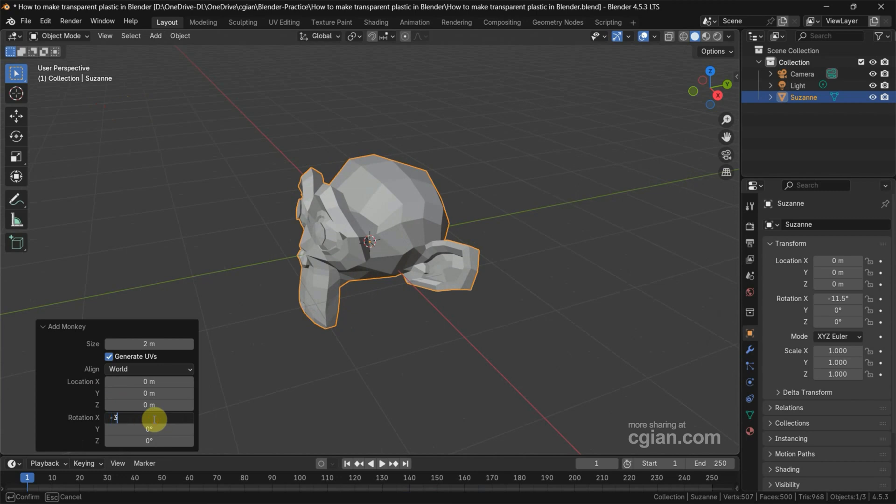
left_click_drag(154, 417, 141, 132)
type("5°")
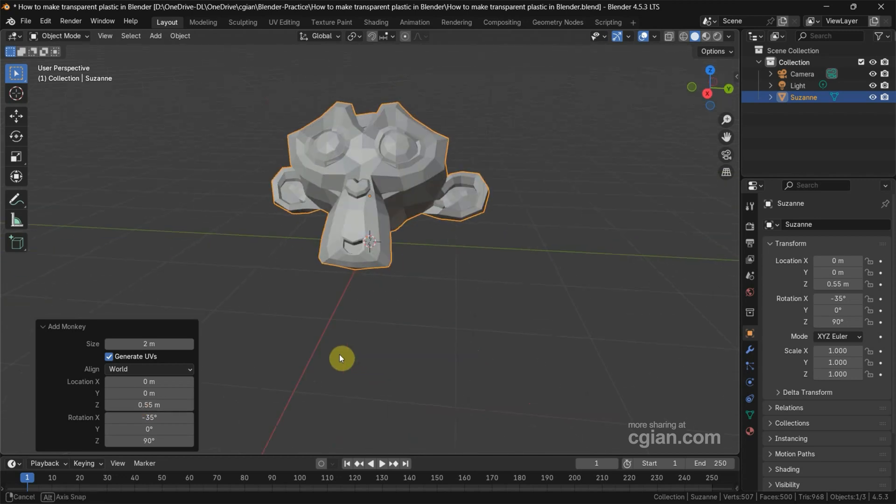
left_click_drag(341, 359, 451, 329)
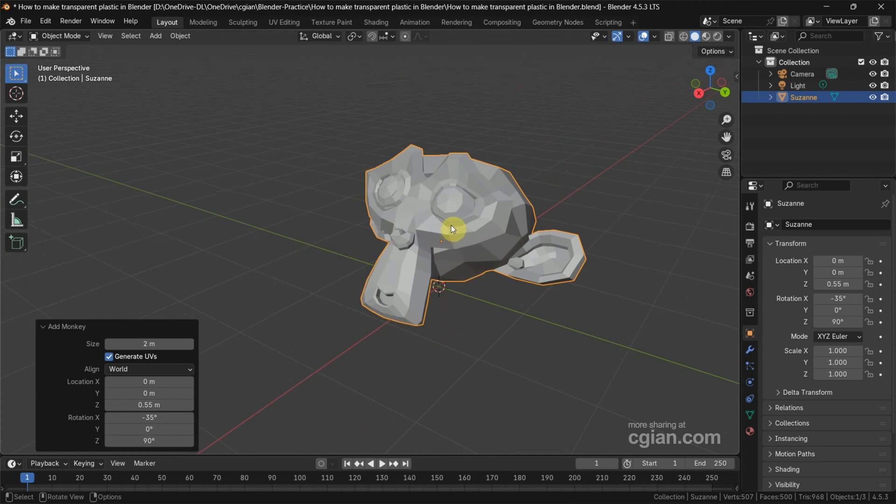
- Shade Suzanne smooth and add a Subdivision Surface modifier (viewport 1, render 2)
right_click(451, 228)
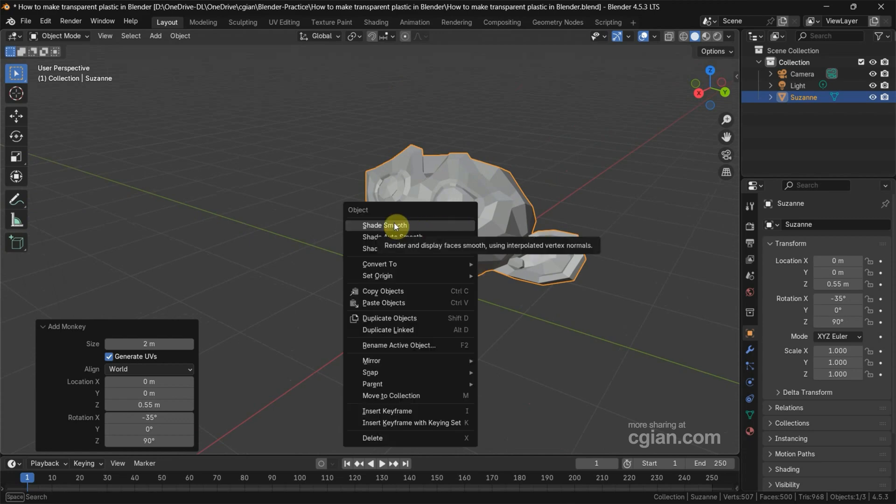
left_click(384, 225)
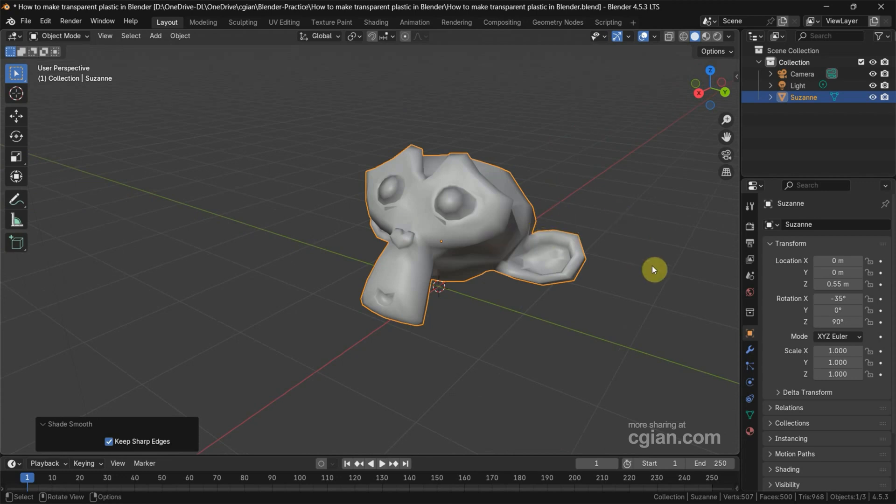
mouse_move(749, 355)
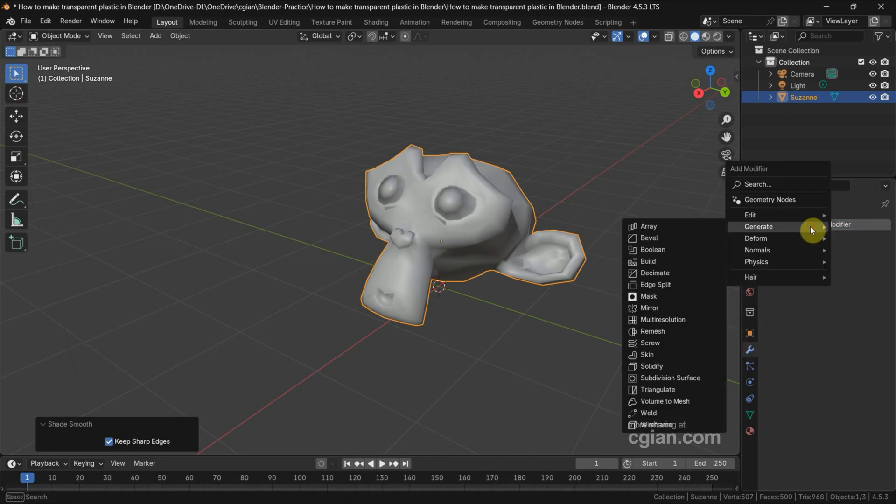
mouse_move(674, 374)
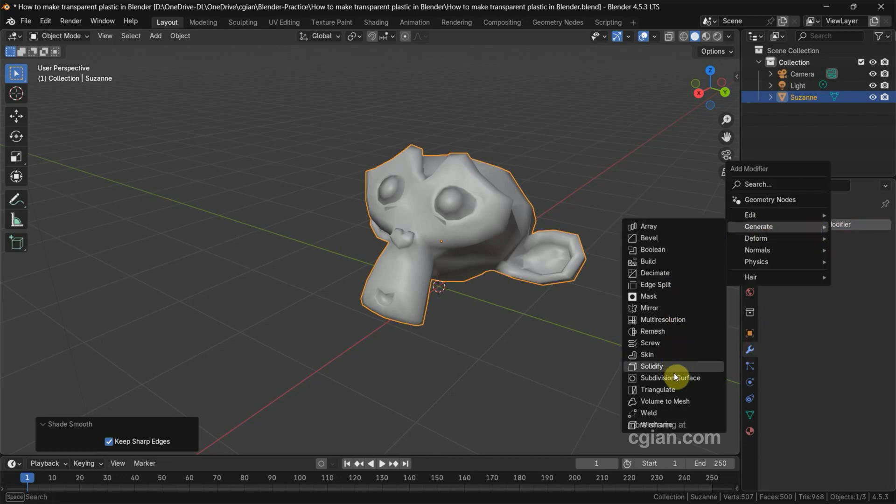
left_click(669, 378)
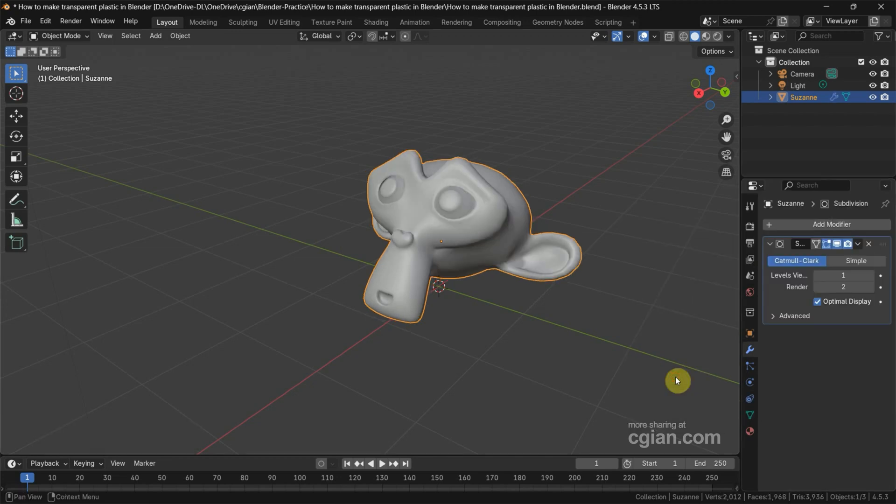
mouse_move(609, 306)
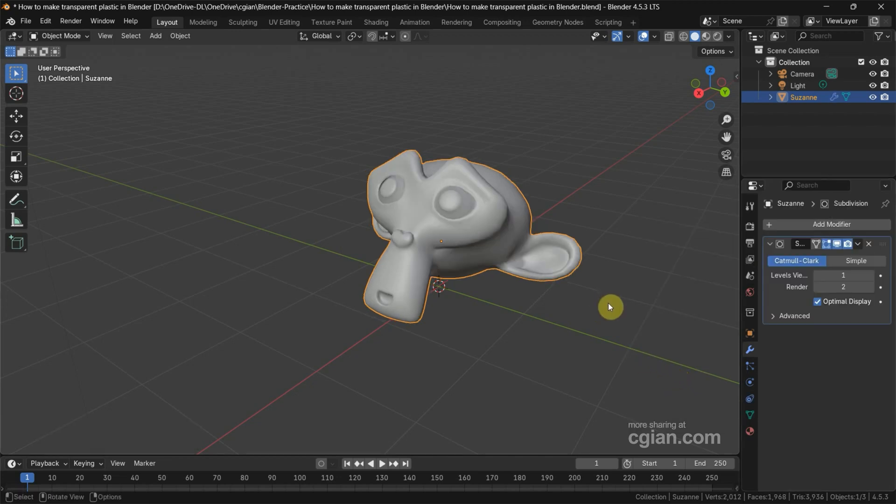
mouse_move(623, 205)
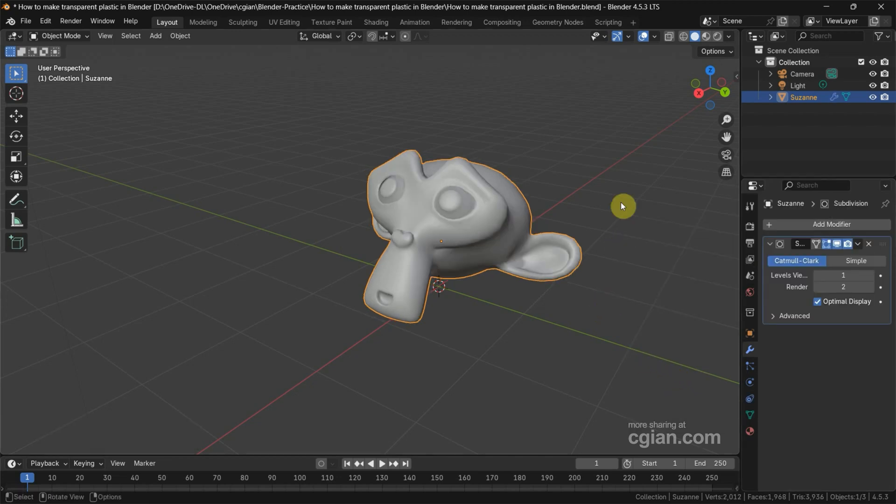
mouse_move(716, 39)
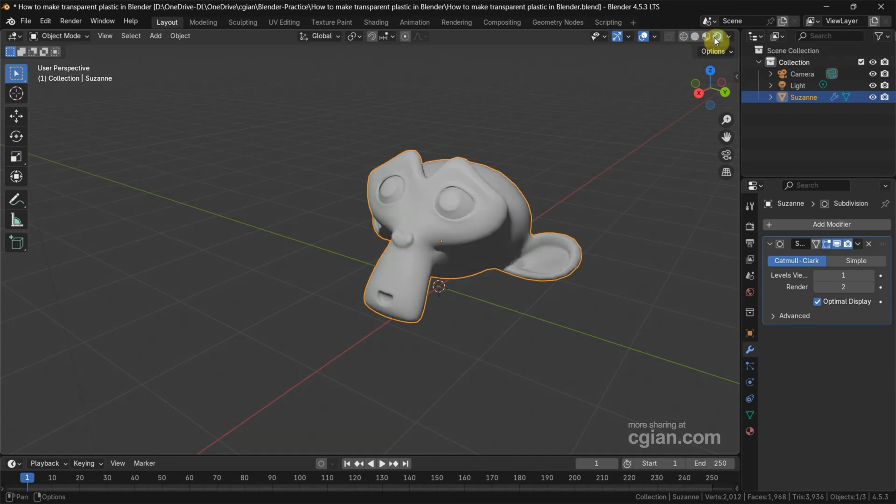
- Set the render engine to Cycles and reselect Suzanne to show its Material.001
left_click(749, 227)
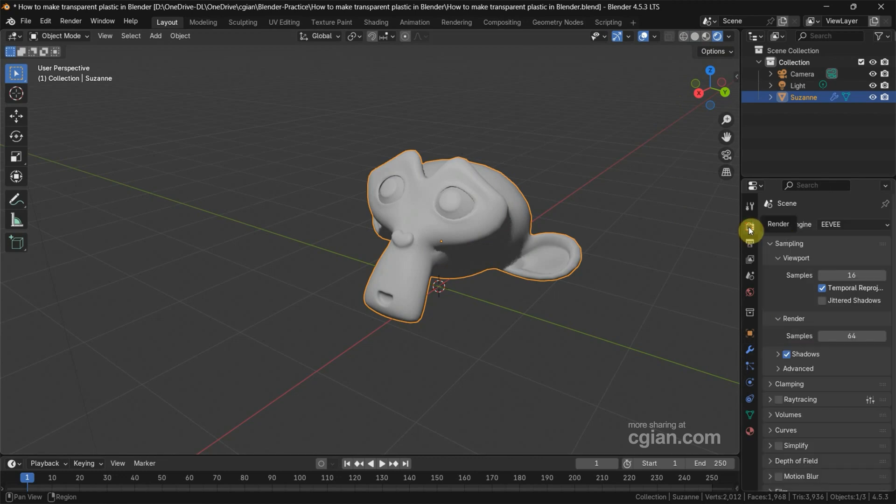
left_click(853, 224)
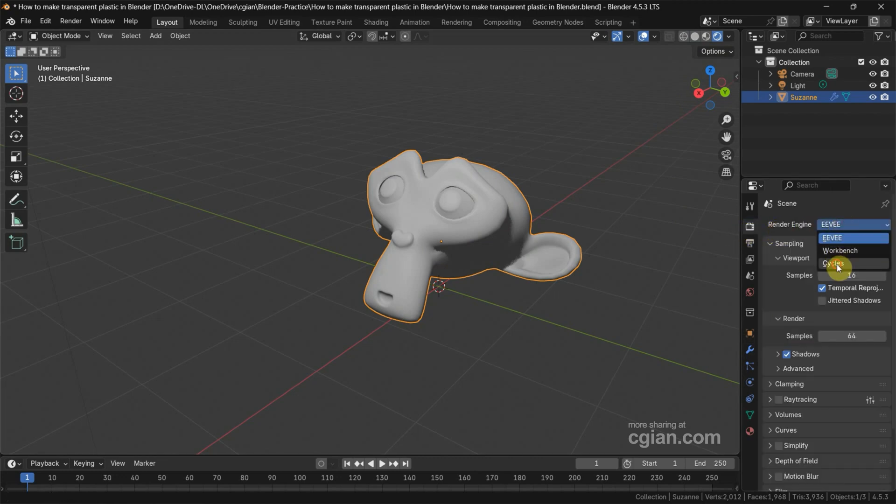
left_click(836, 262)
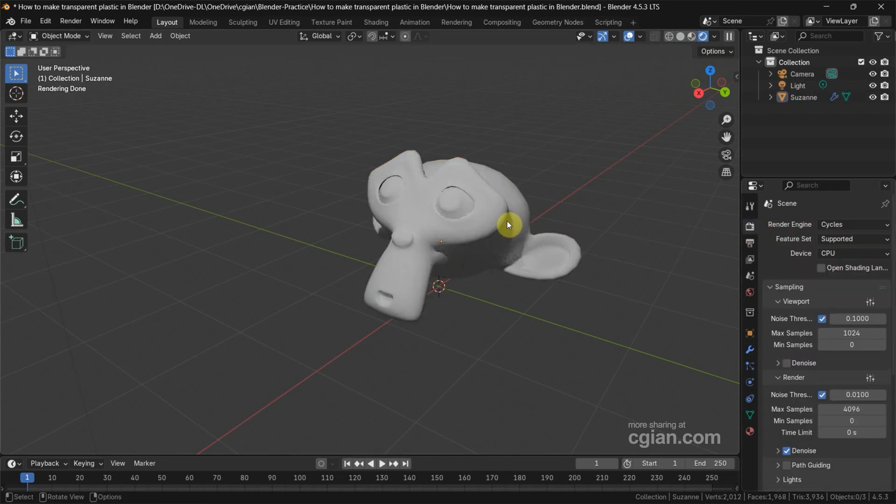
left_click(508, 225)
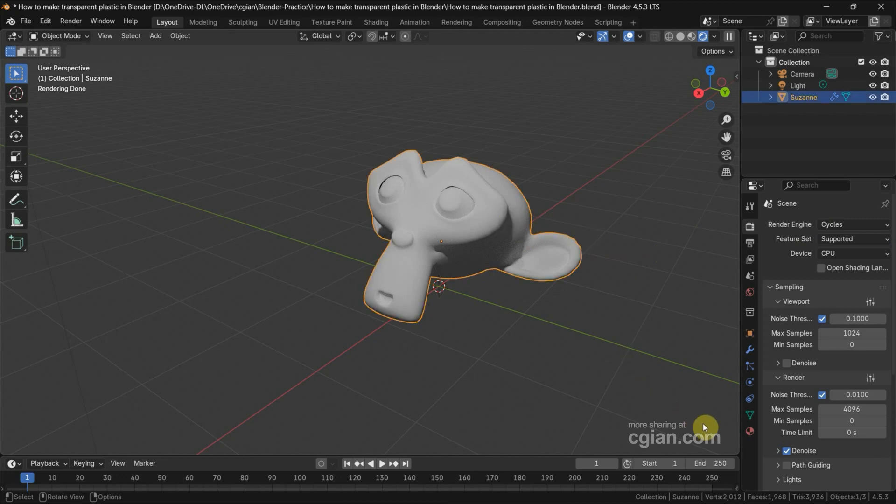
left_click(749, 431)
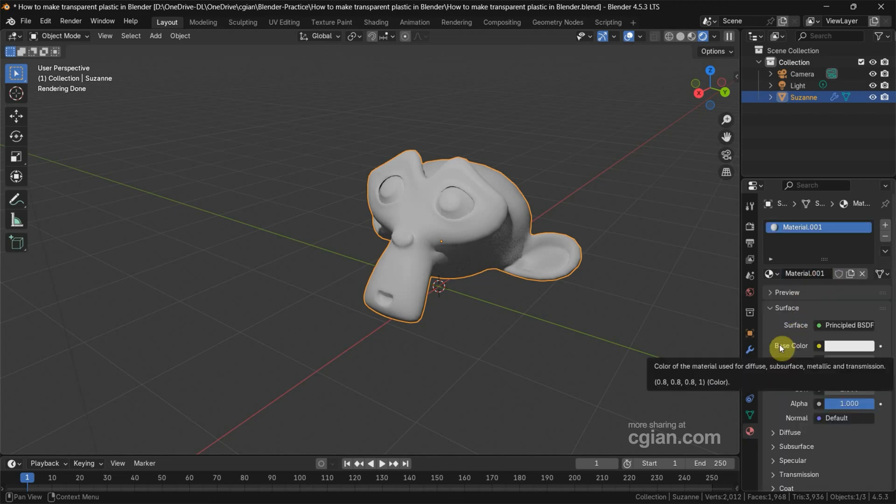
mouse_move(860, 326)
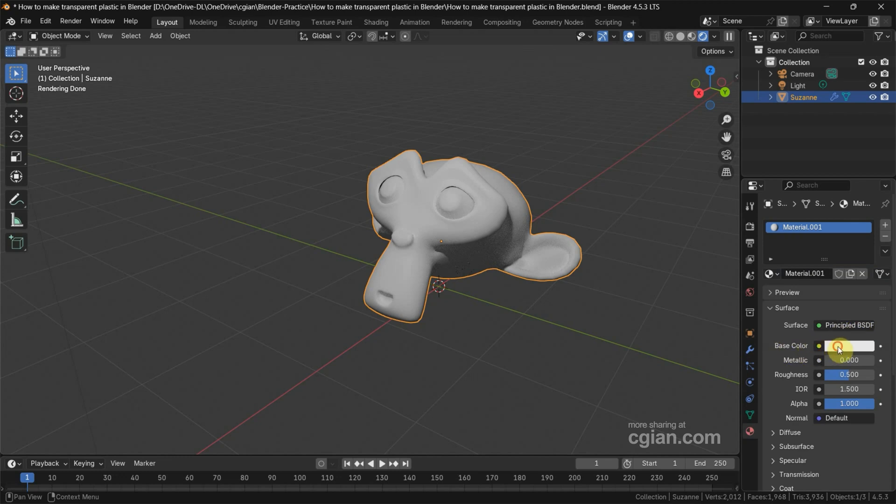
- Give Material.001 a blue base color (#289DE7) and roughness 0.13
left_click(838, 345)
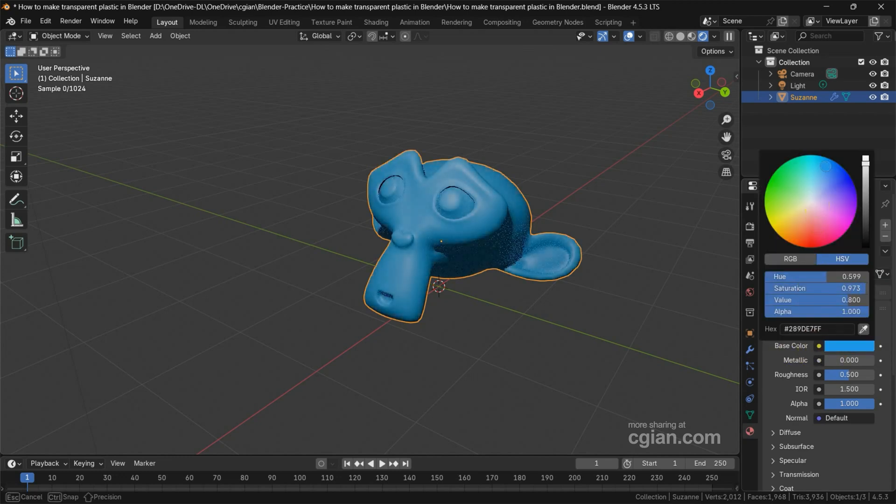
mouse_move(791, 379)
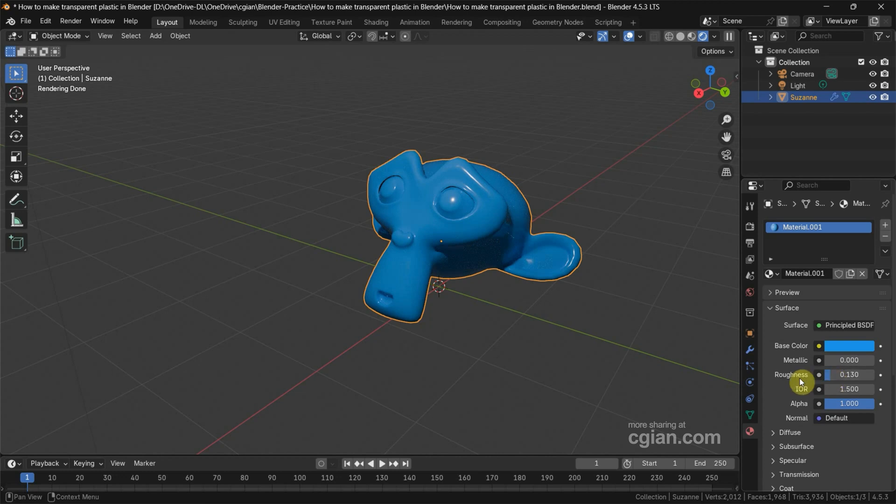
left_click(796, 475)
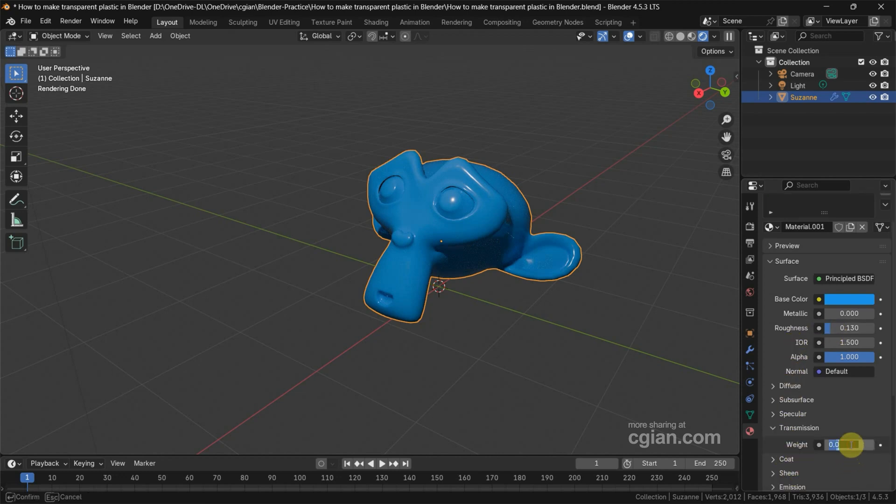
- Raise the material's Transmission Weight to 1.0 with IOR 1.46
left_click_drag(835, 444, 862, 445)
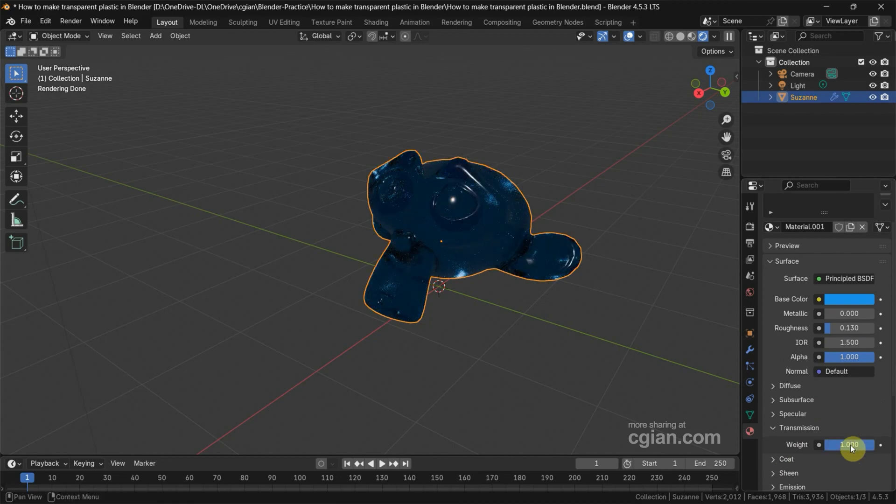
mouse_move(801, 346)
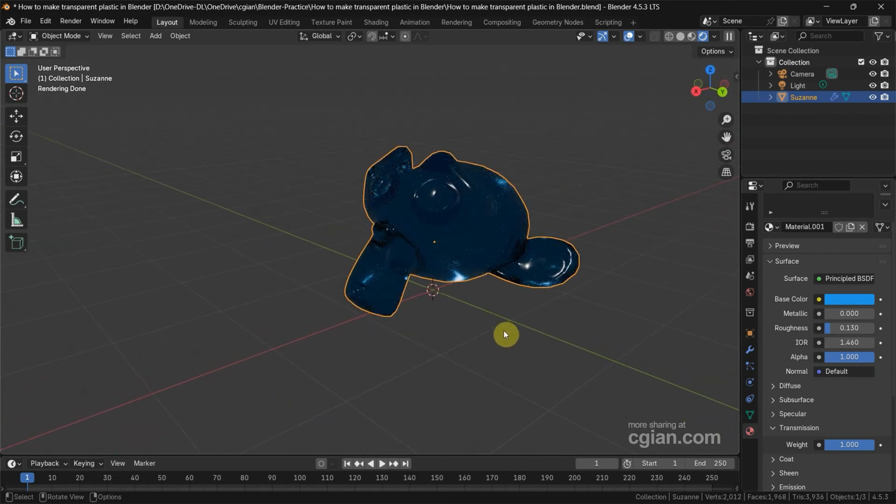
- Add a ground plane scaled about 2.95 times, then select the Light
left_click(155, 36)
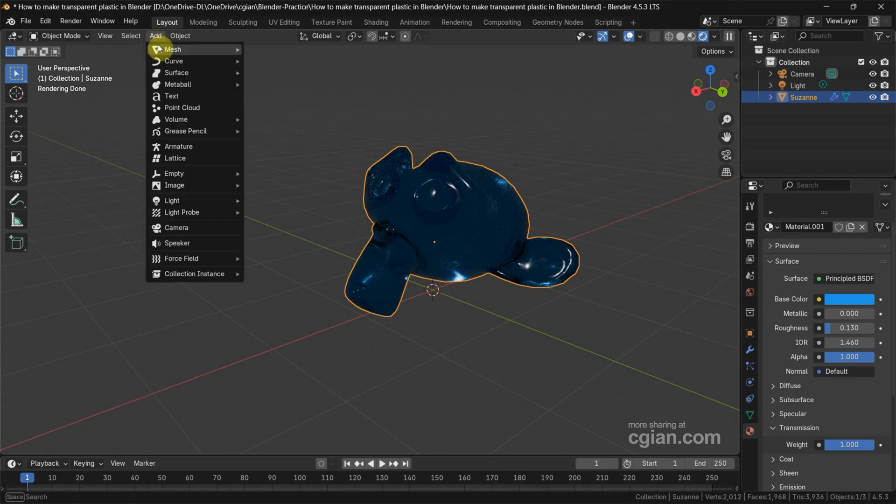
left_click(173, 49)
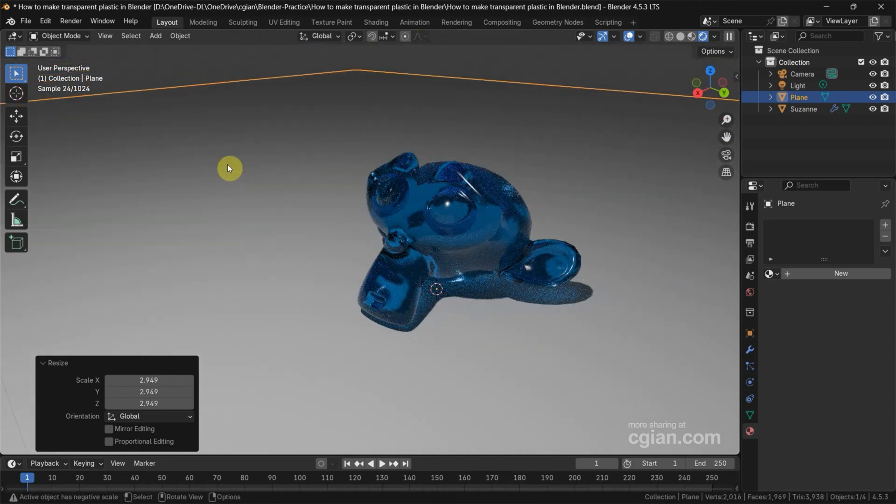
left_click(794, 86)
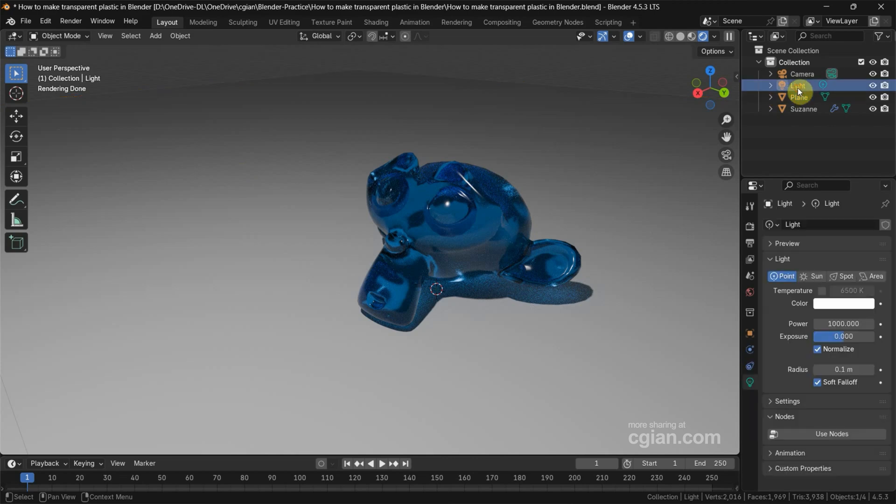
- Change the point light's power from 1000 to 300
left_click(843, 324)
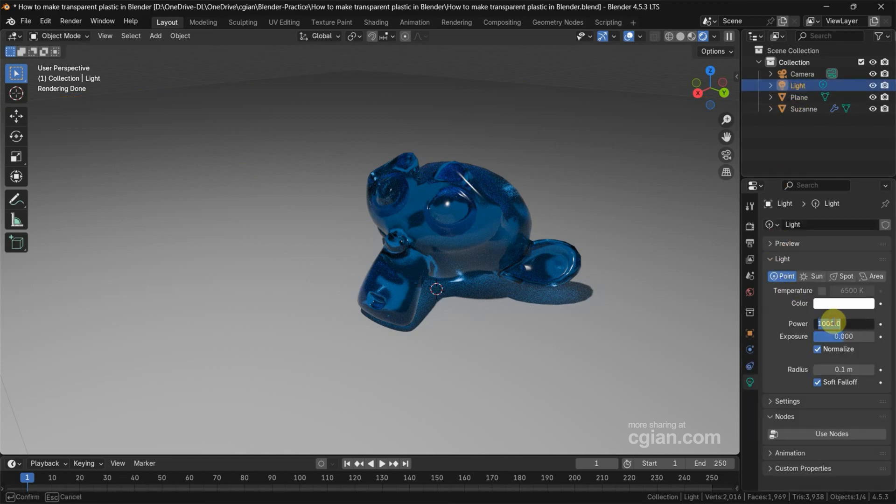
type("300")
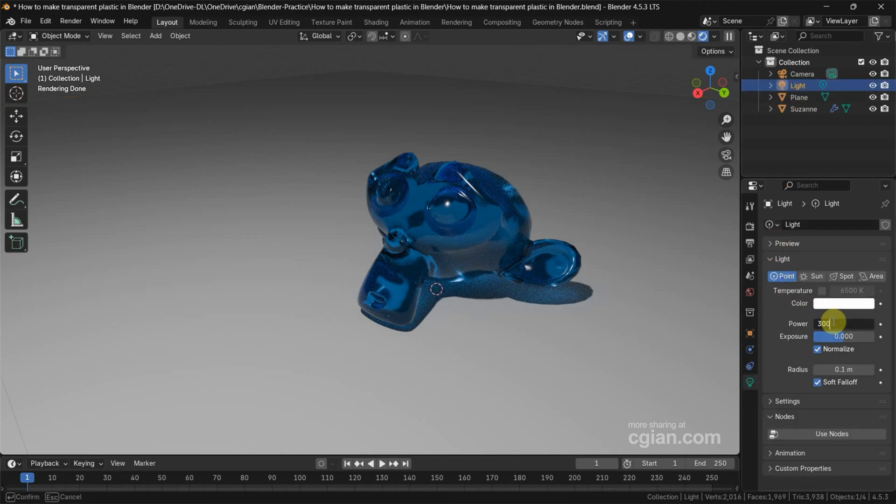